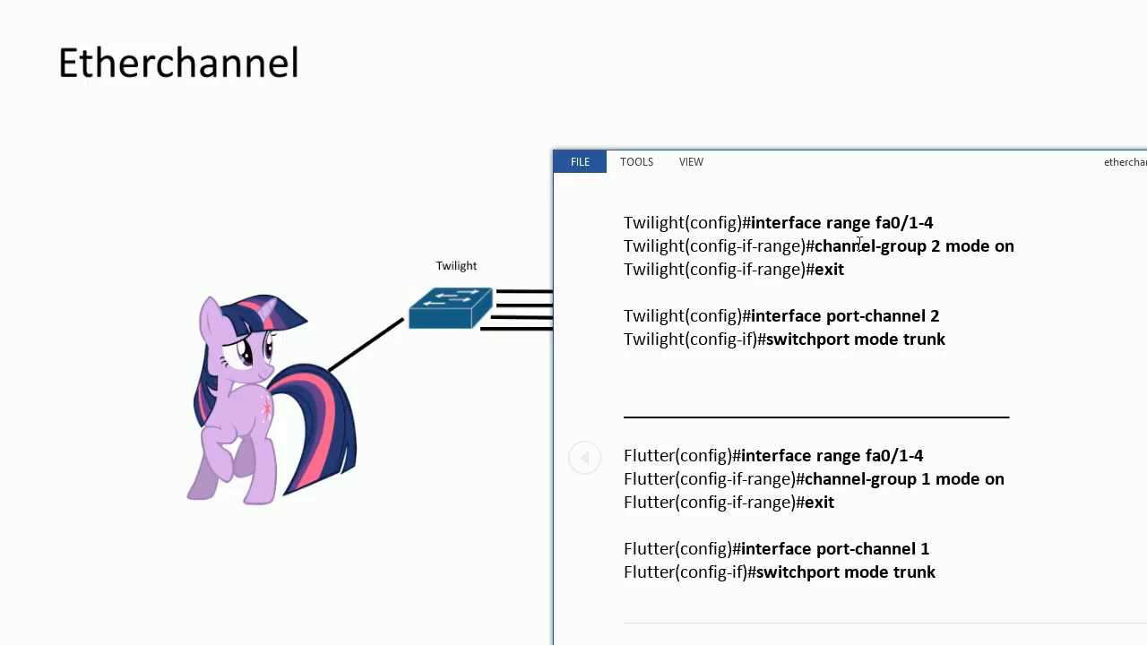
{"action": "mouse_move", "coordinate": [728, 233]}
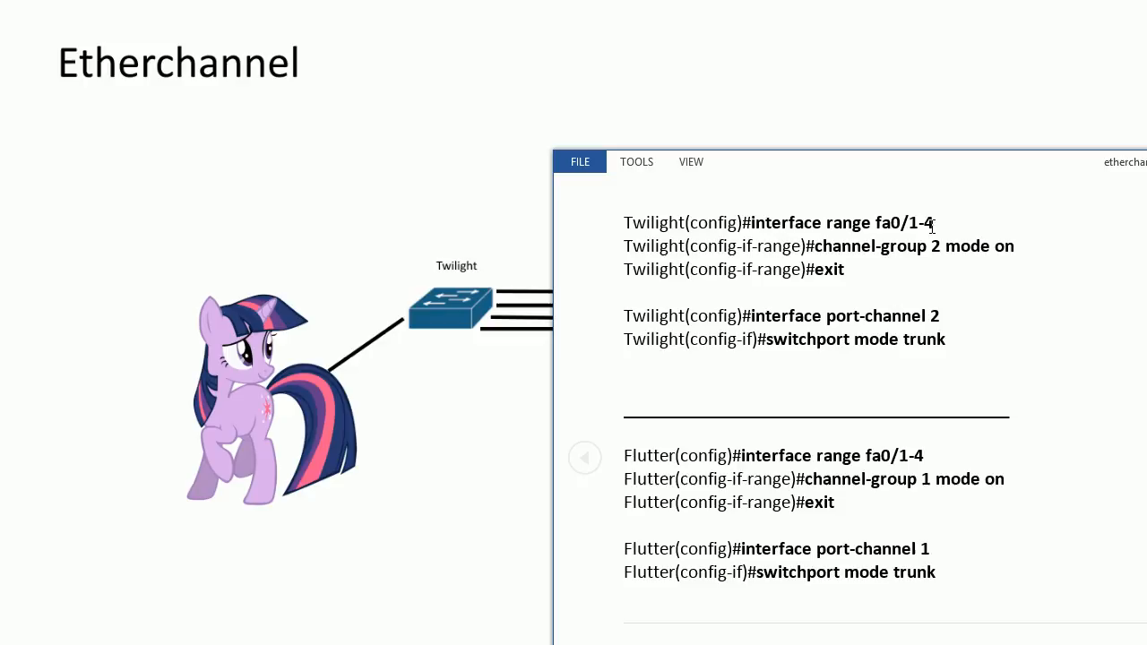
- On Twilight, assign interface range fa0/1-4 to channel-group 2 mode on
{"action": "double_click", "coordinate": [810, 222]}
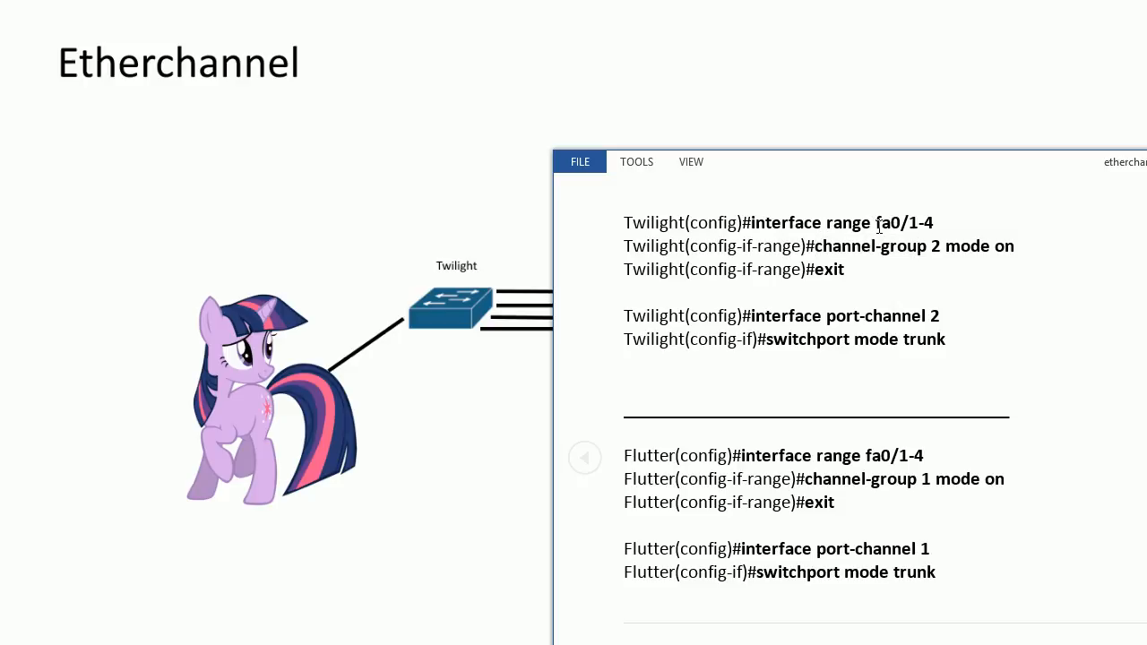
{"action": "double_click", "coordinate": [903, 222]}
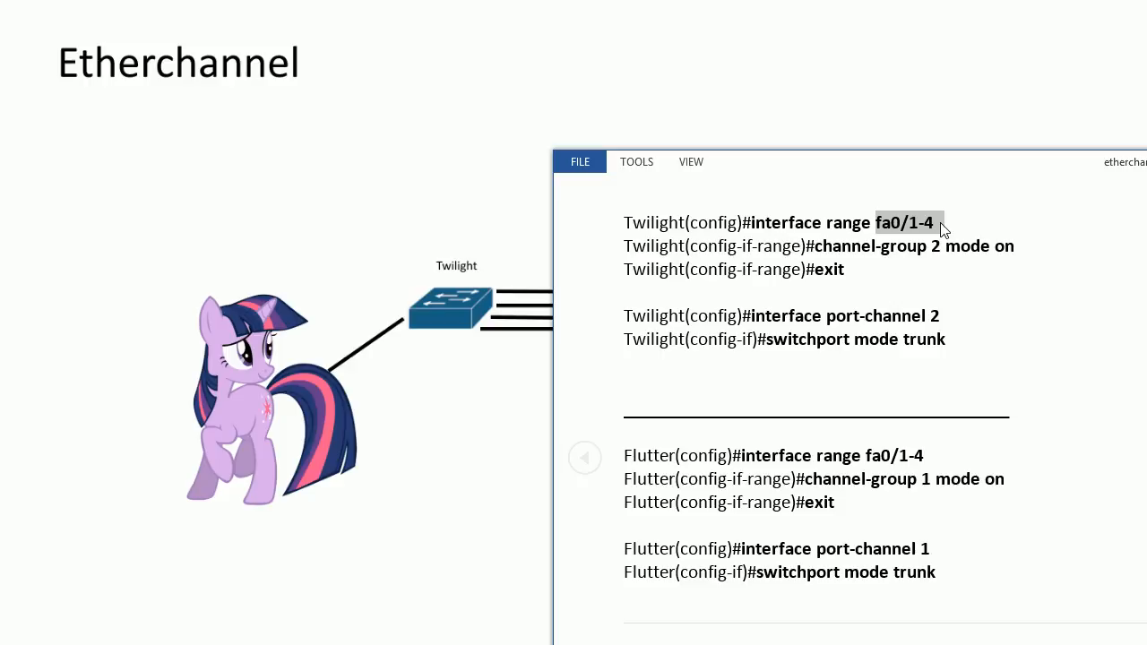
{"action": "mouse_move", "coordinate": [1019, 246]}
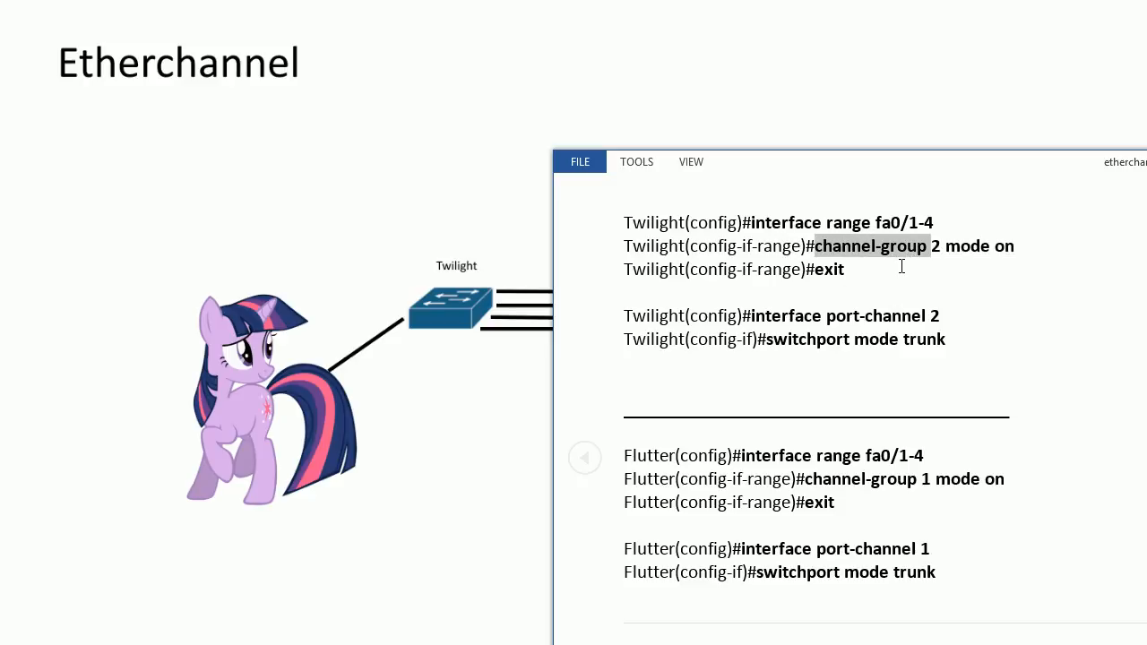
{"action": "mouse_move", "coordinate": [931, 257]}
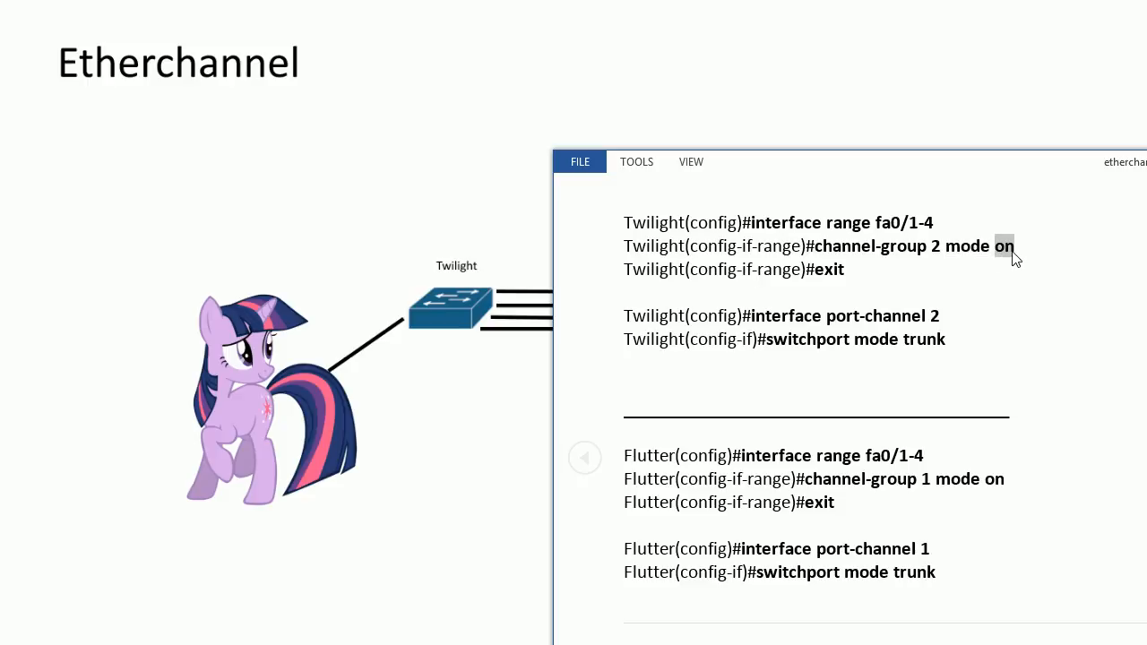
{"action": "mouse_move", "coordinate": [1008, 261]}
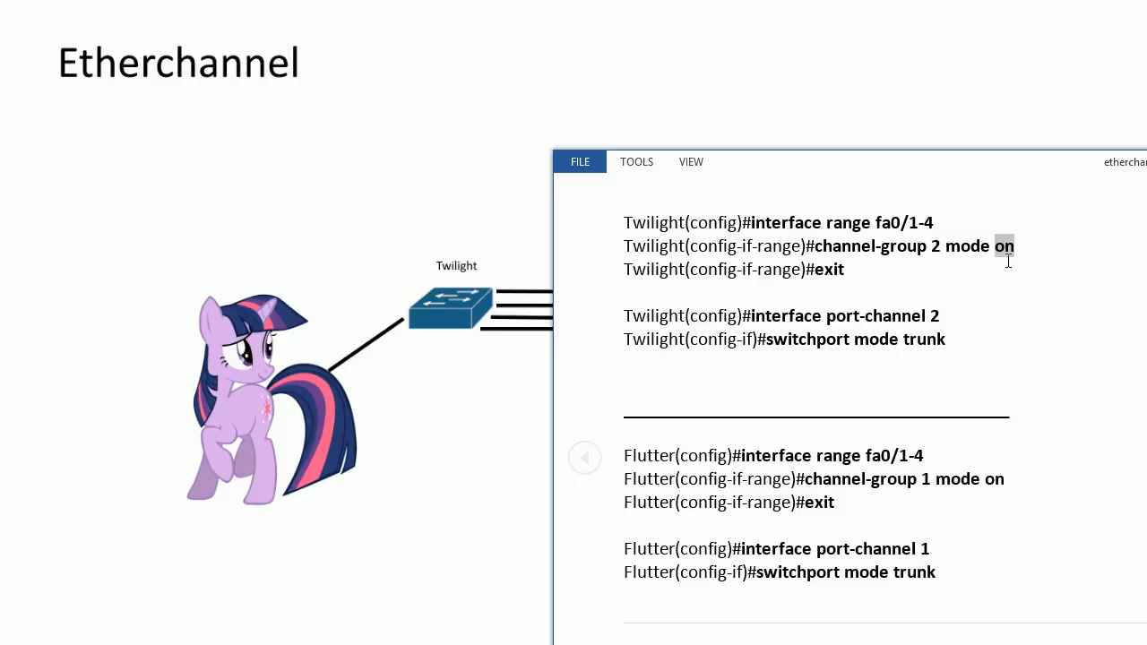
{"action": "mouse_move", "coordinate": [839, 321]}
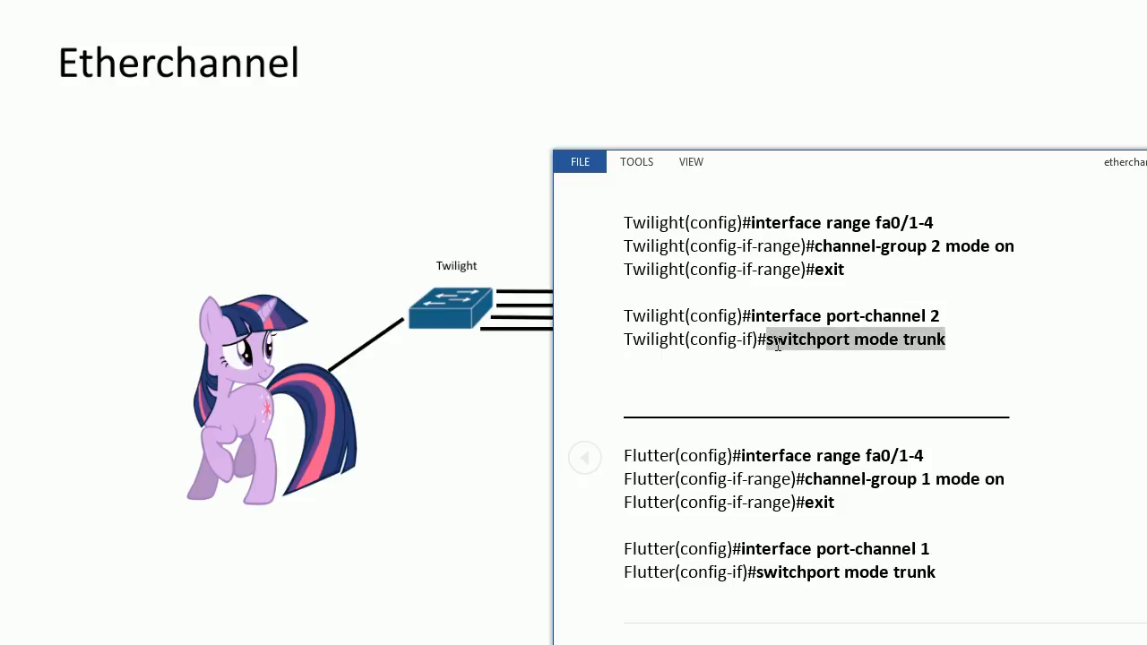
{"action": "mouse_move", "coordinate": [778, 351]}
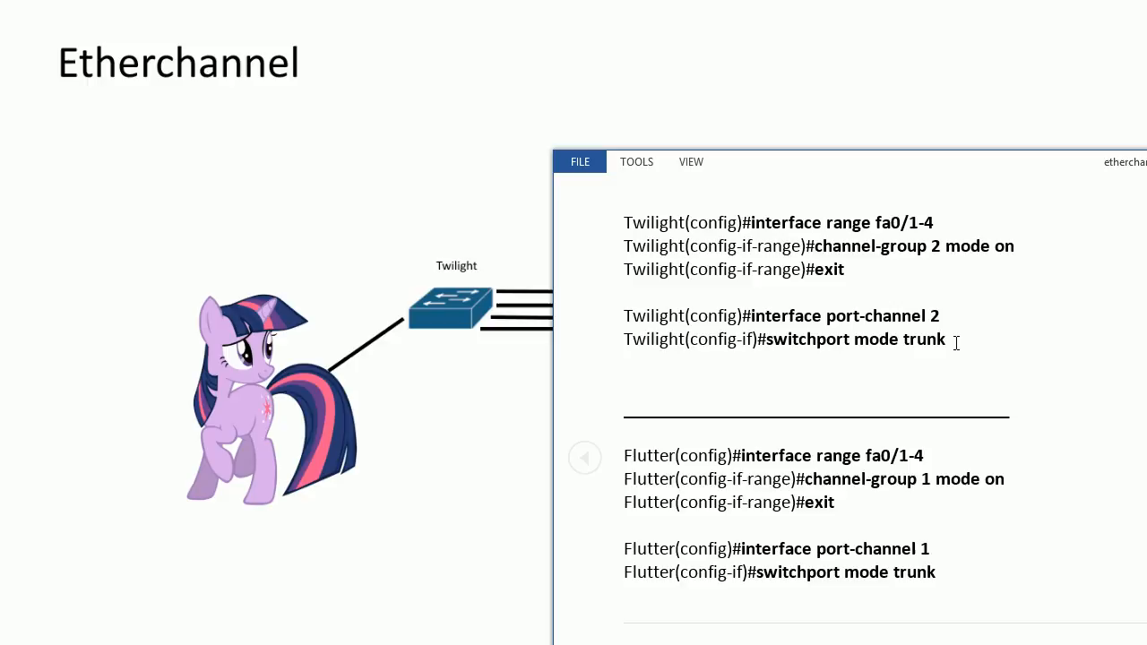
{"action": "mouse_move", "coordinate": [888, 475]}
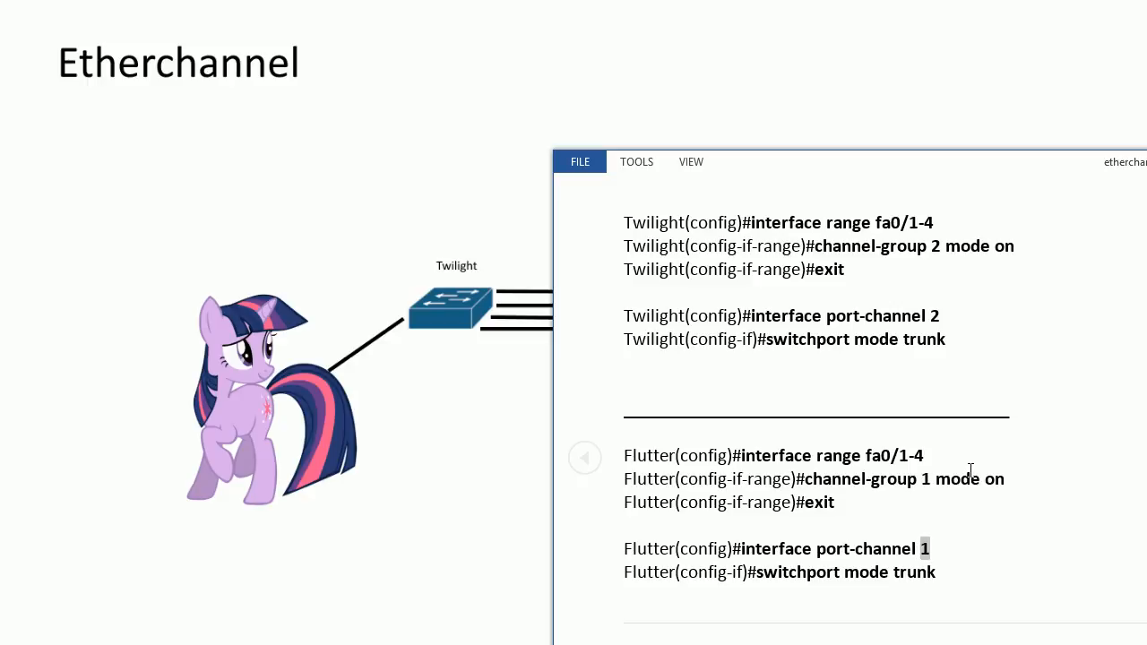
{"action": "mouse_move", "coordinate": [601, 457]}
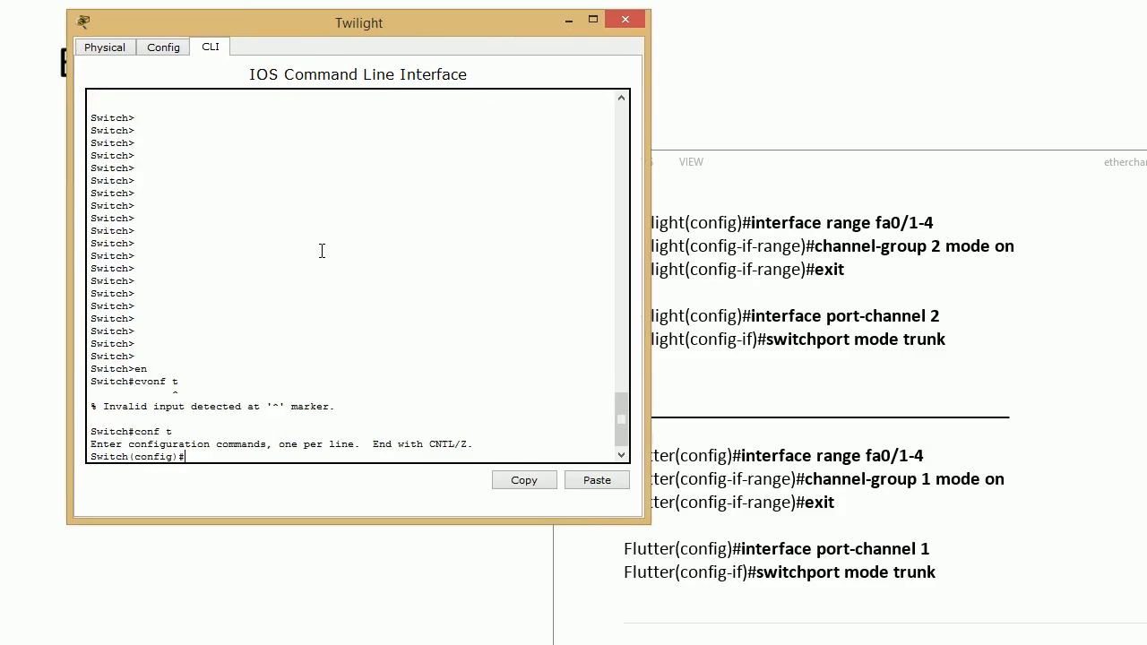
{"action": "type", "text": "int rnage fa0"}
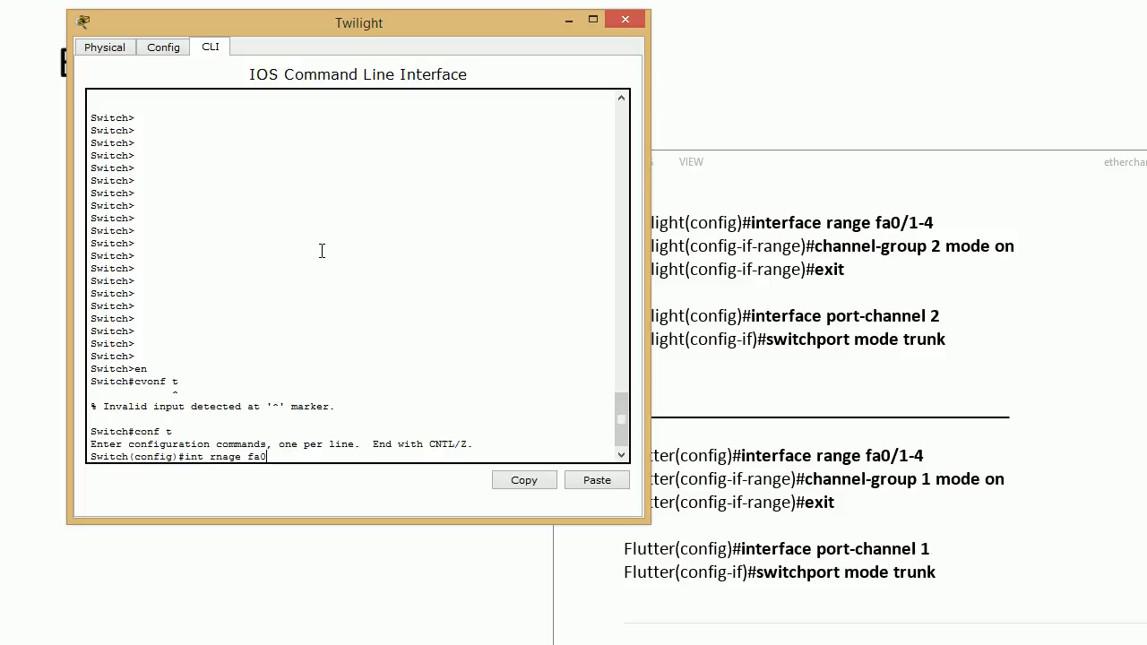
{"action": "key", "text": "Return"}
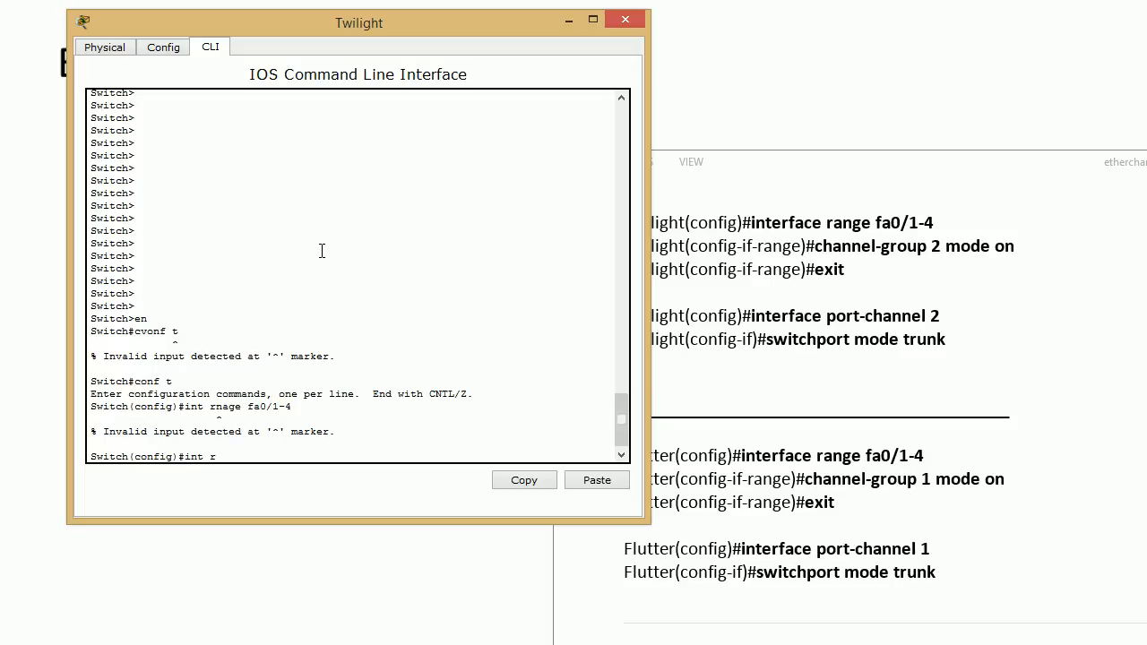
{"action": "type", "text": "ange fa0/1-4"}
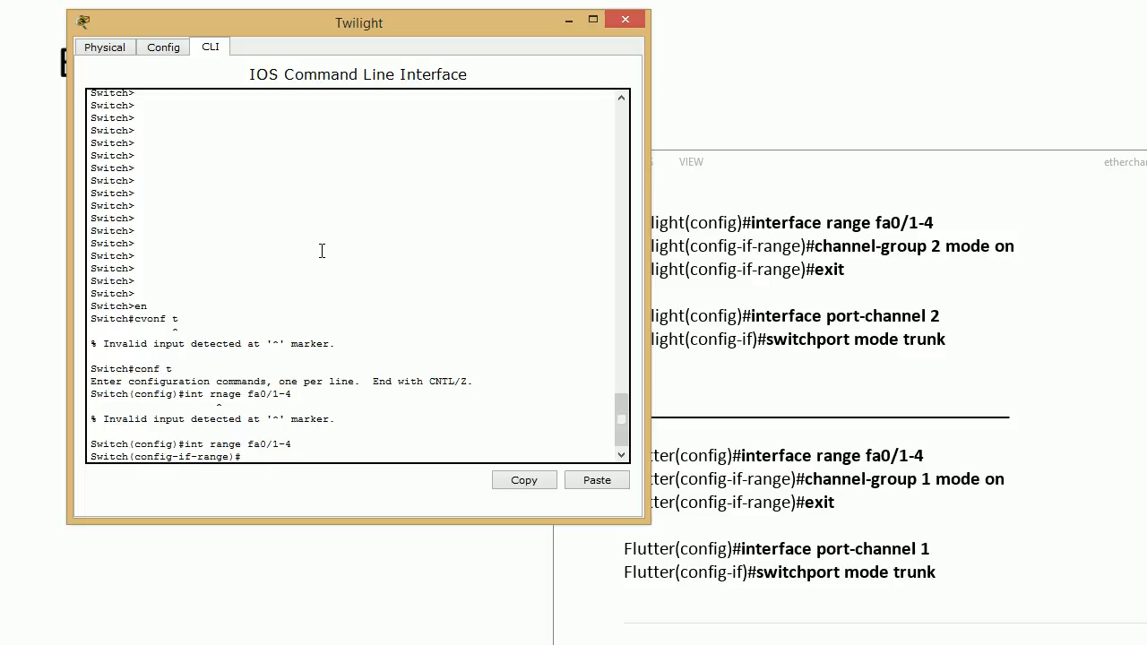
{"action": "type", "text": "chan"}
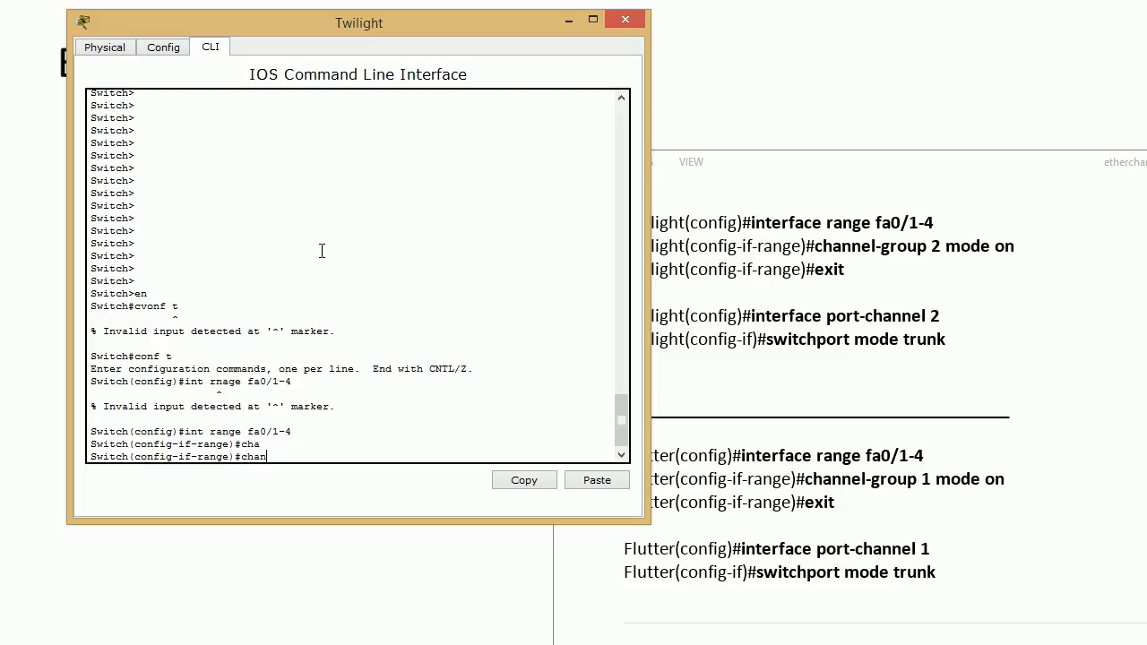
{"action": "type", "text": "nel-gr"}
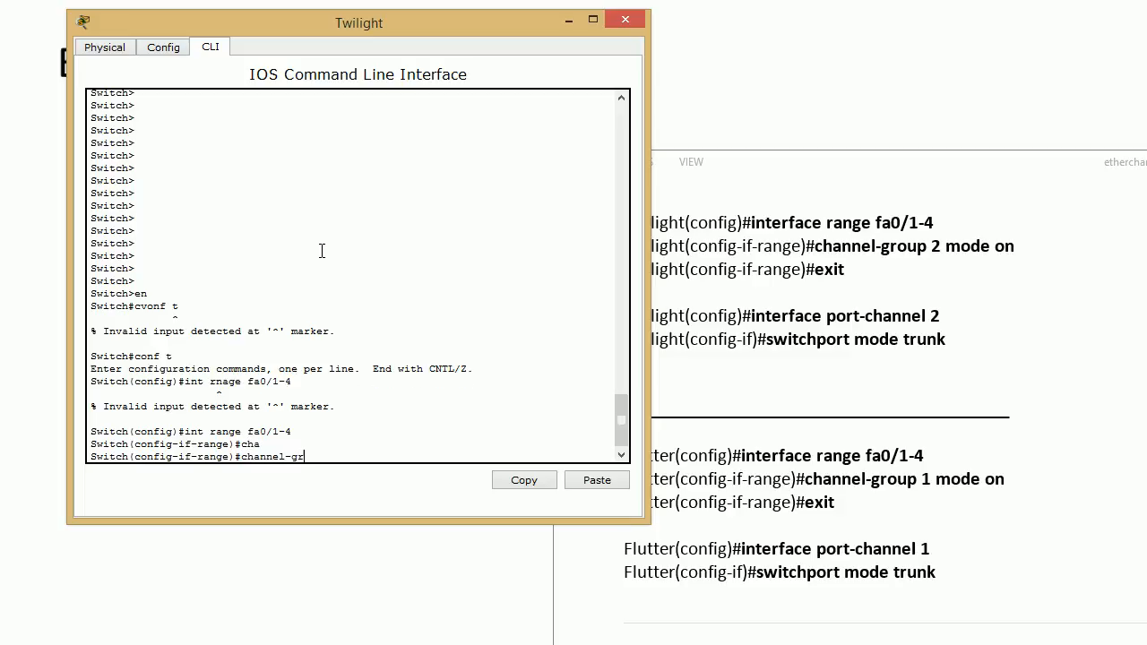
{"action": "type", "text": "oup  2 m"}
{"action": "type", "text": "int por"}
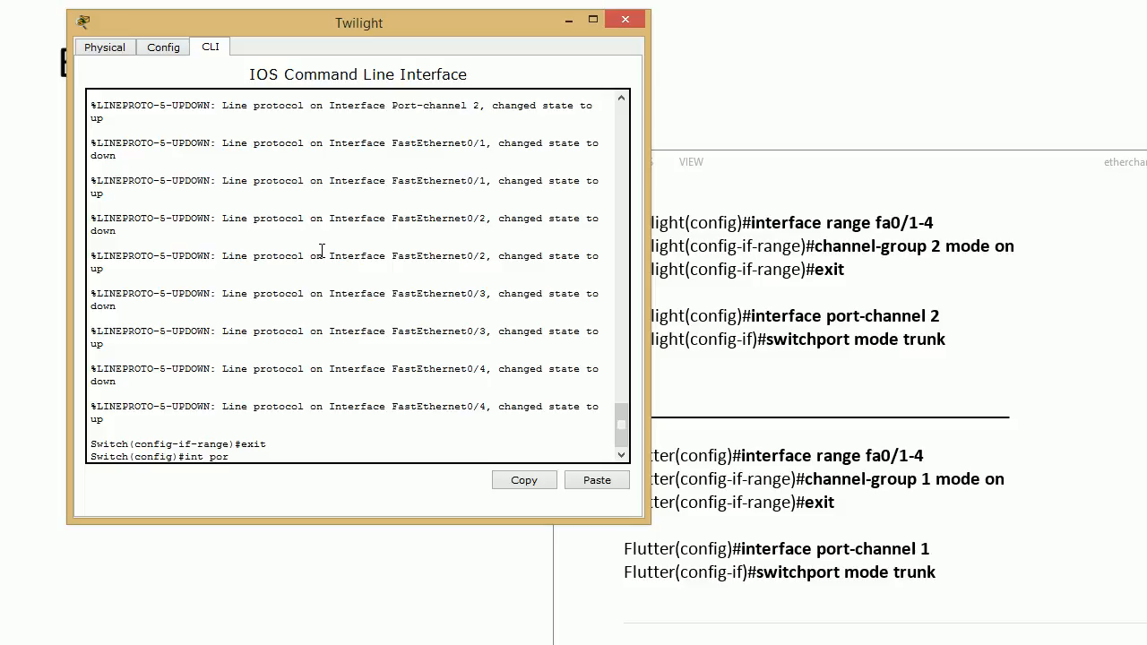
- Set interface port-channel 2 as a trunk and exit the interface
{"action": "type", "text": "t-chann"}
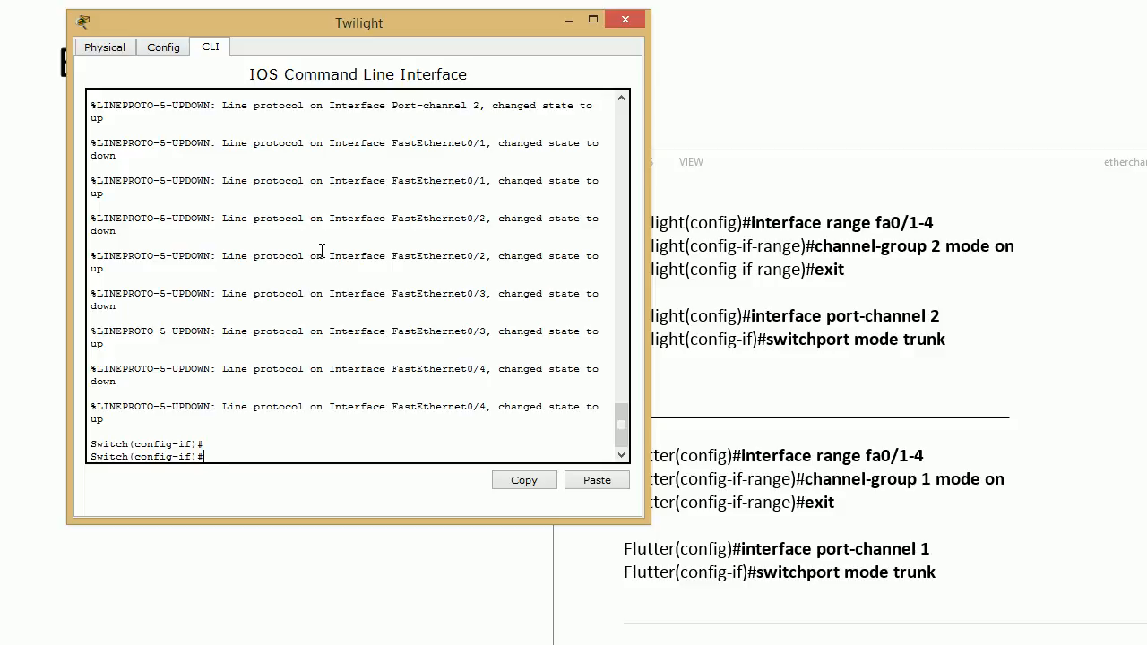
{"action": "type", "text": "exit"}
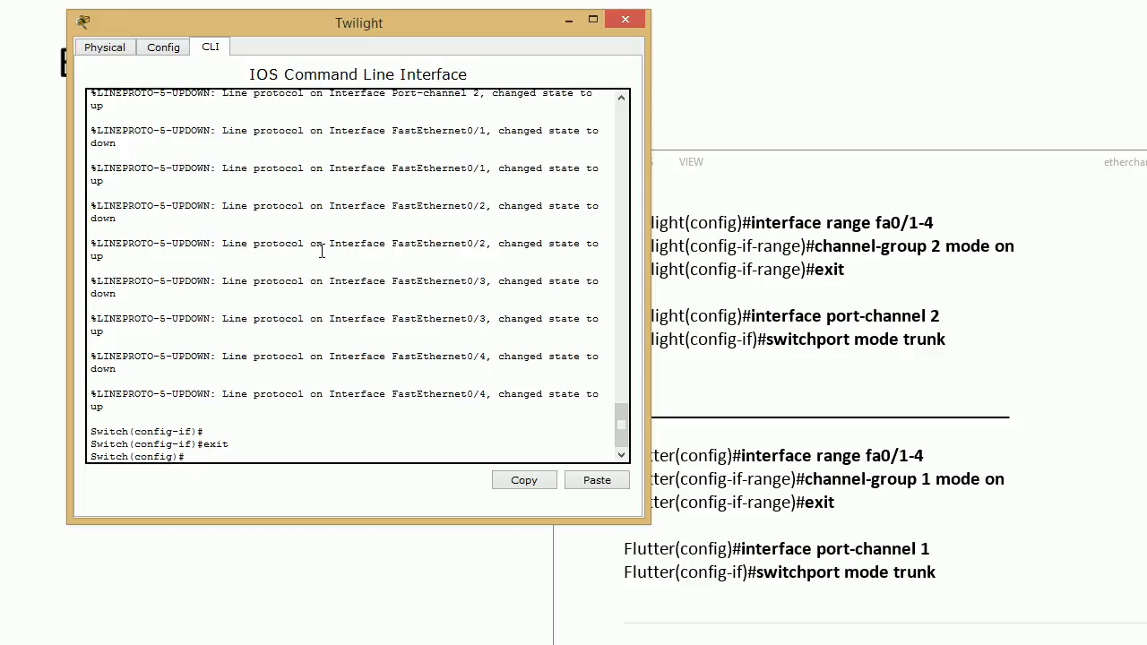
{"action": "mouse_move", "coordinate": [445, 549]}
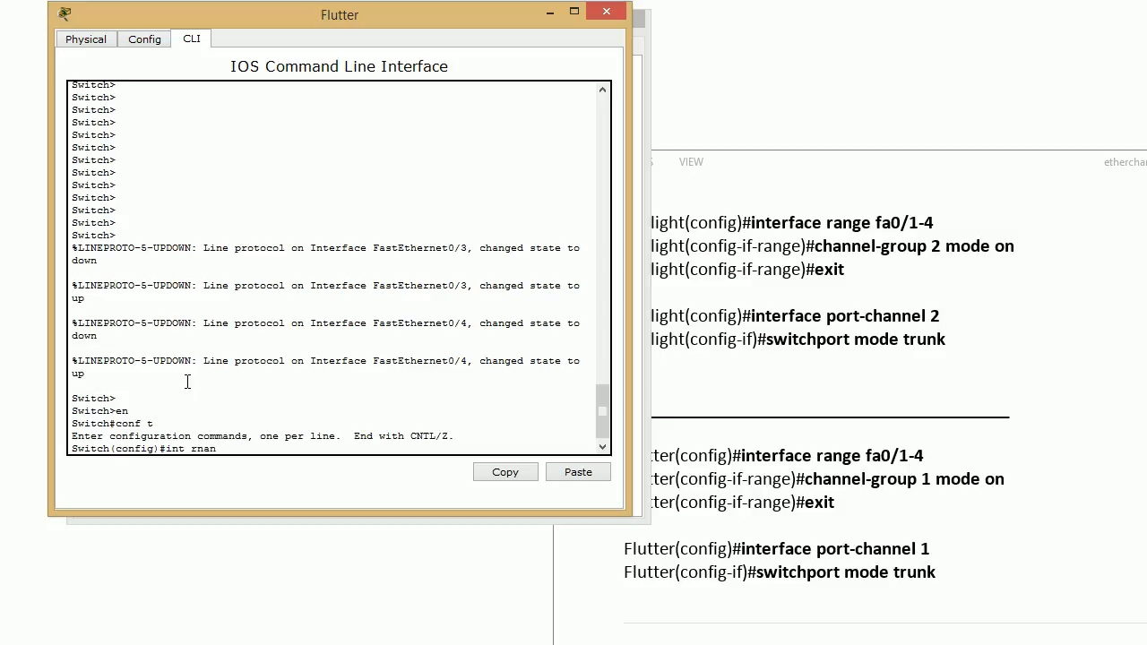
- On Flutter, assign interface range fa0/1-4 to channel-group 1 mode on
{"action": "type", "text": "range fa0/1-4"}
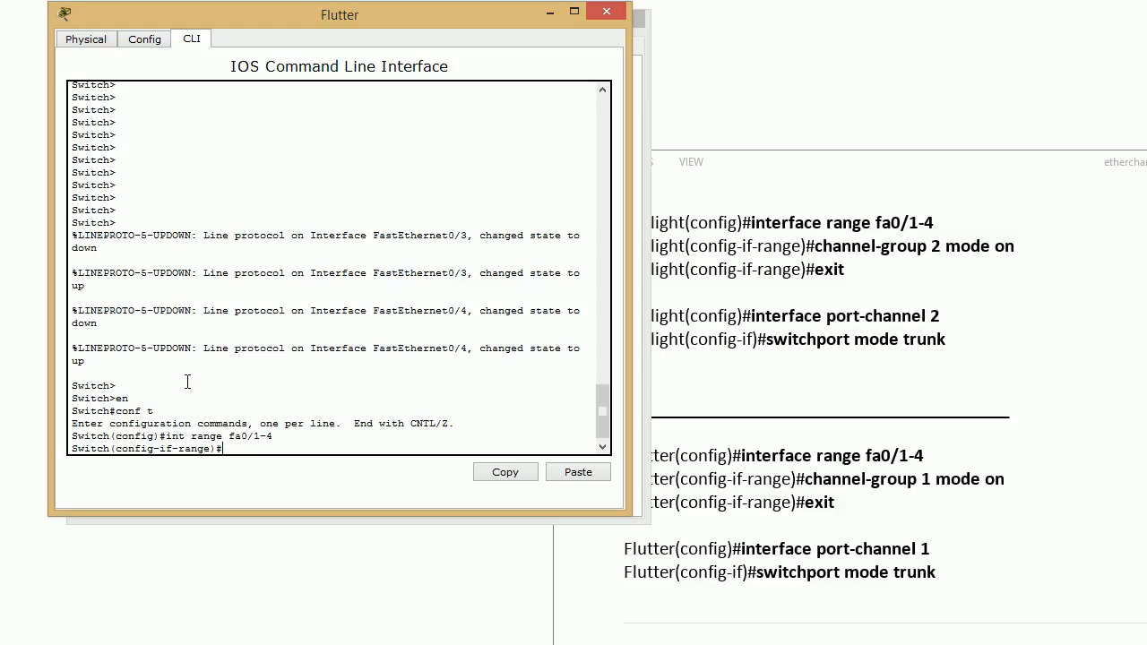
{"action": "type", "text": "c"}
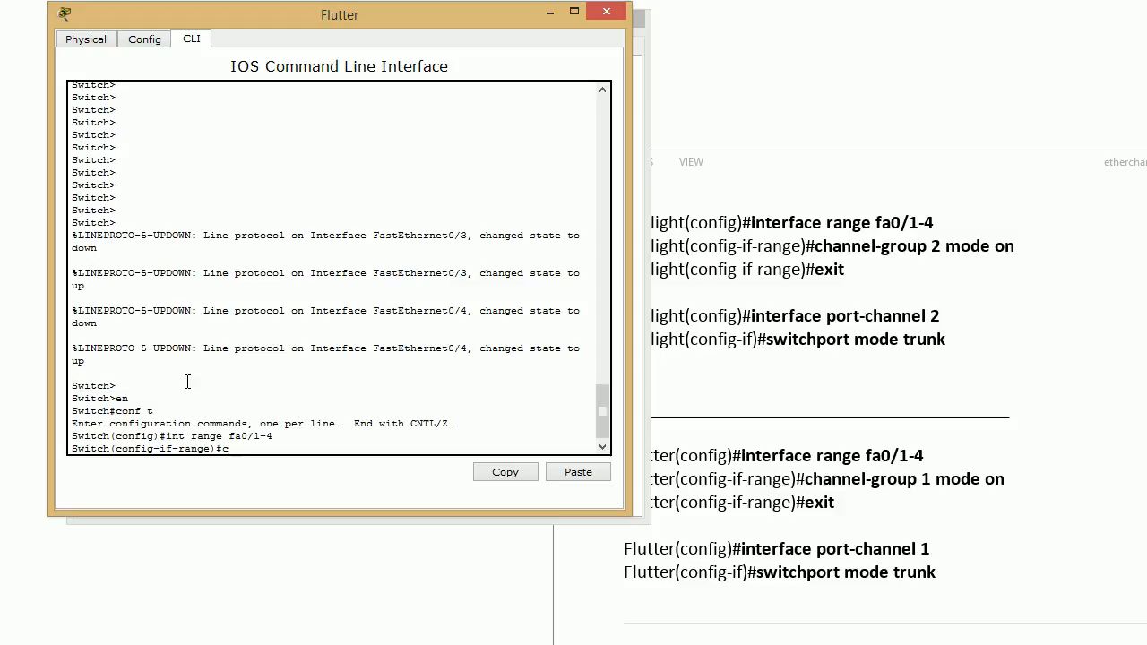
{"action": "type", "text": "hannel-group"}
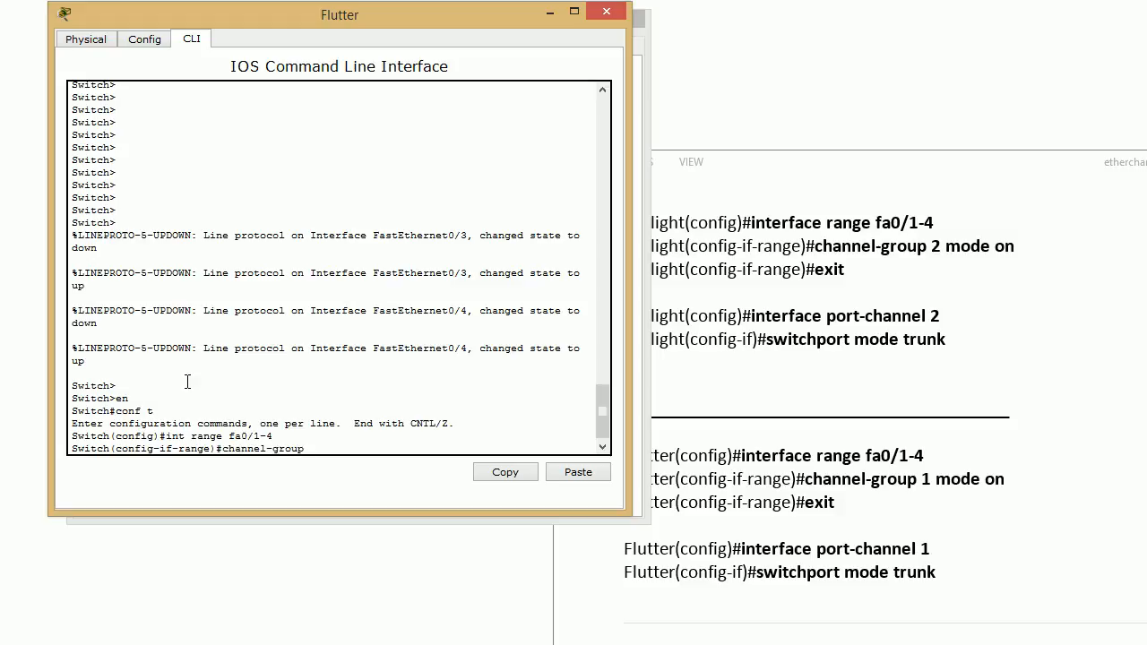
{"action": "type", "text": "1 mode"}
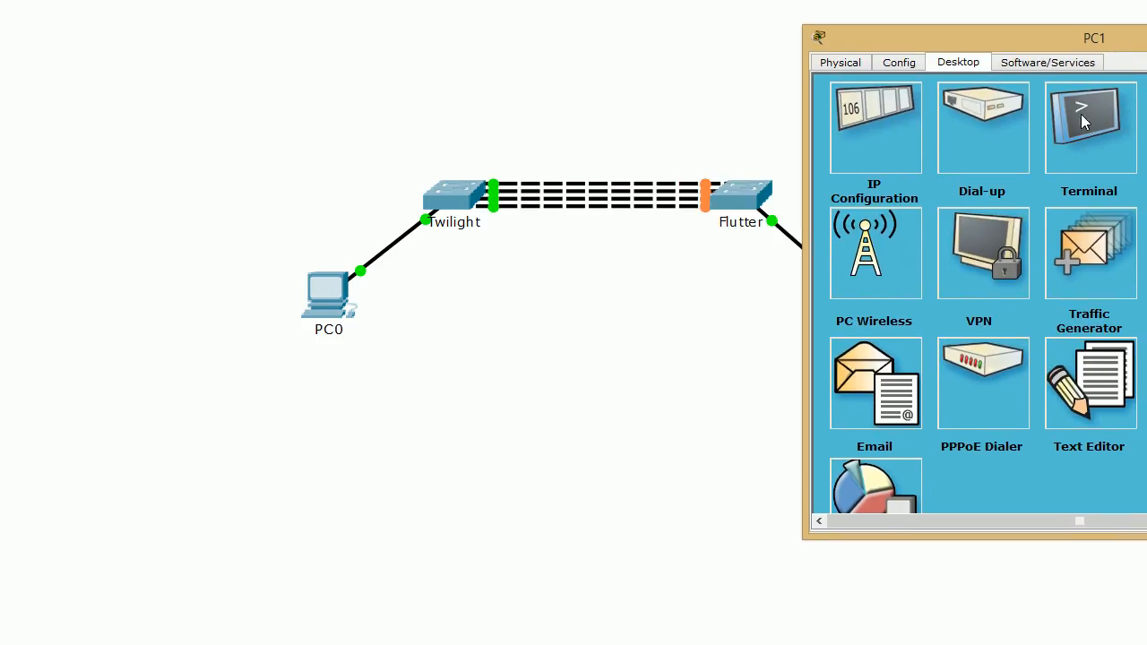
- Ping 192.168.1.1 from PC1's Command Prompt and highlight the four successful replies
{"action": "left_click", "coordinate": [1090, 127]}
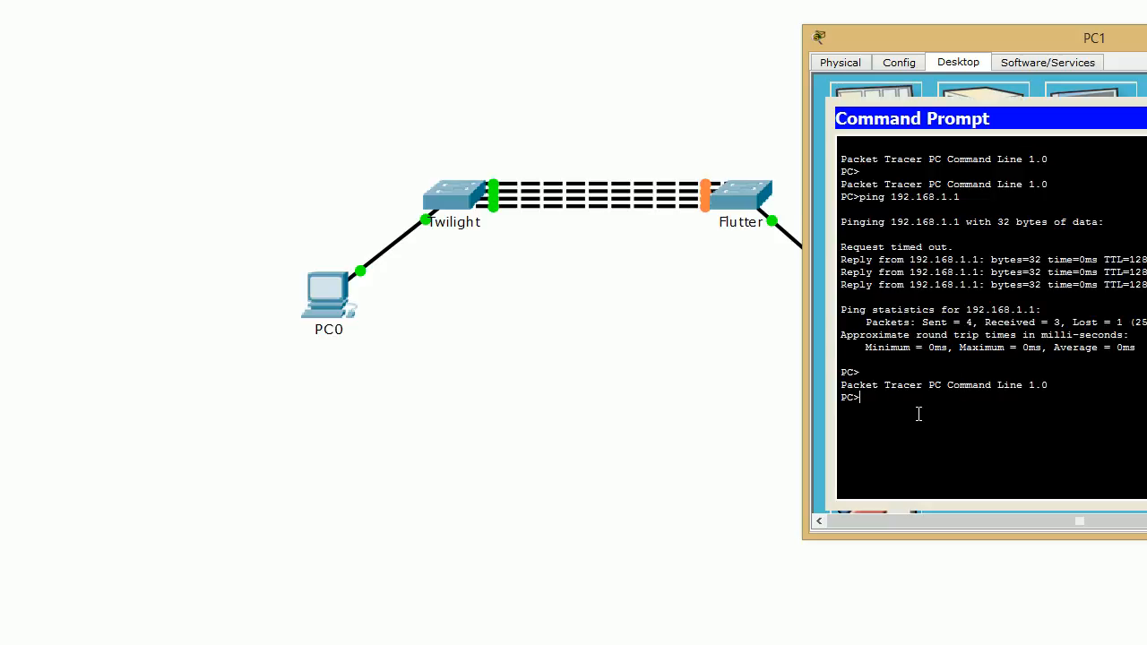
{"action": "type", "text": "ping"}
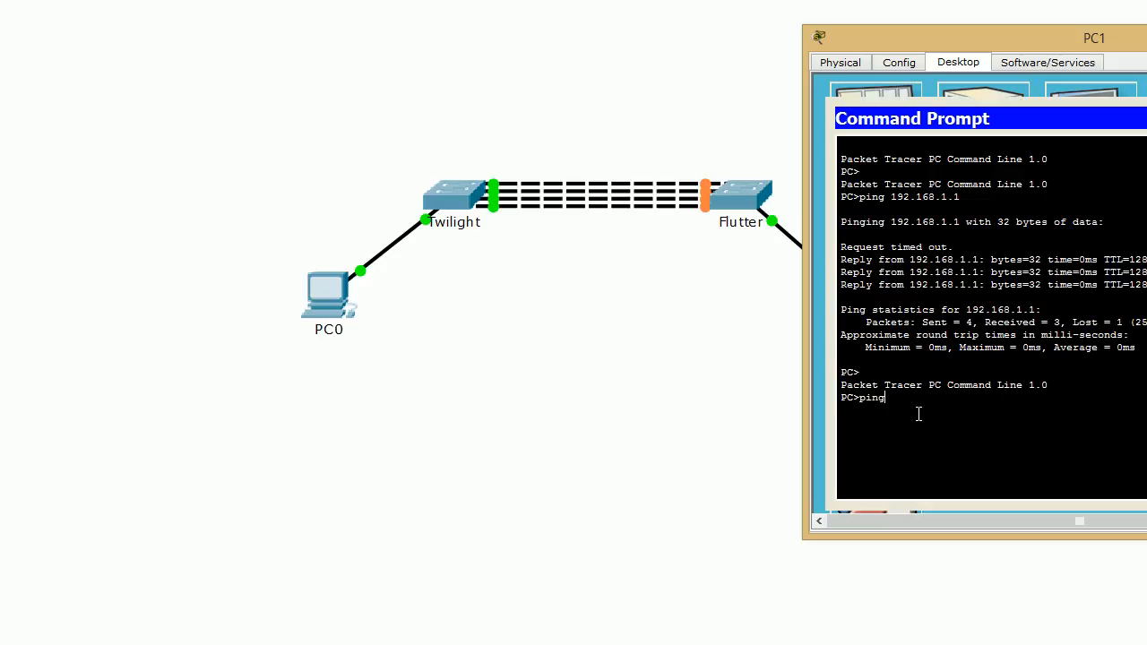
{"action": "type", "text": "192.168.1.1"}
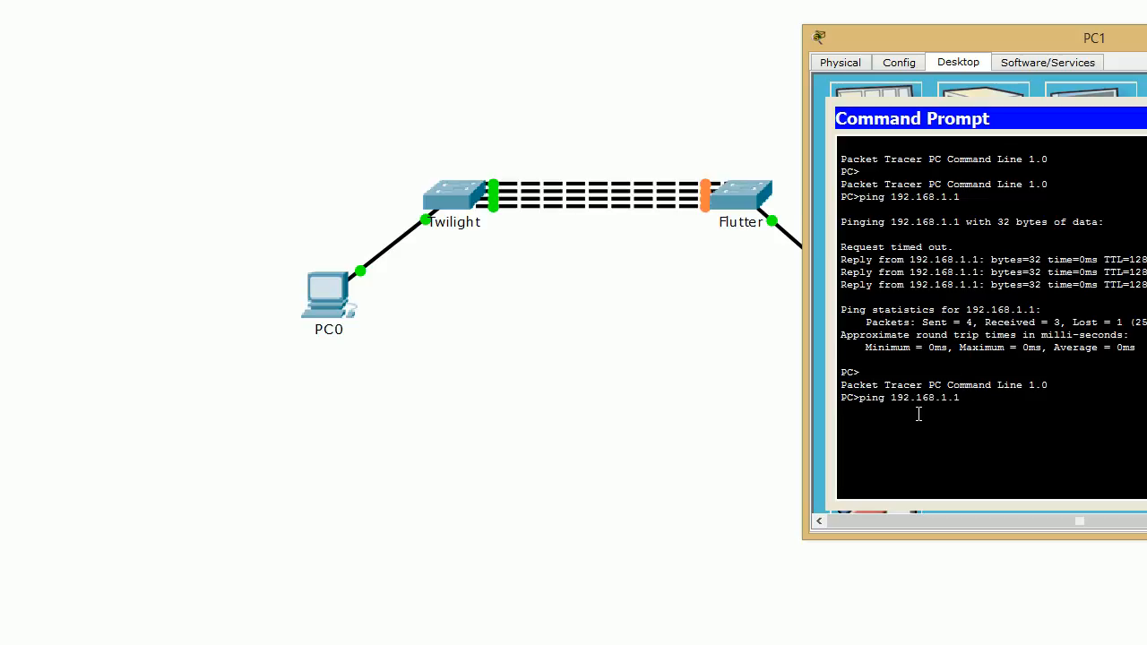
{"action": "key", "text": "Return"}
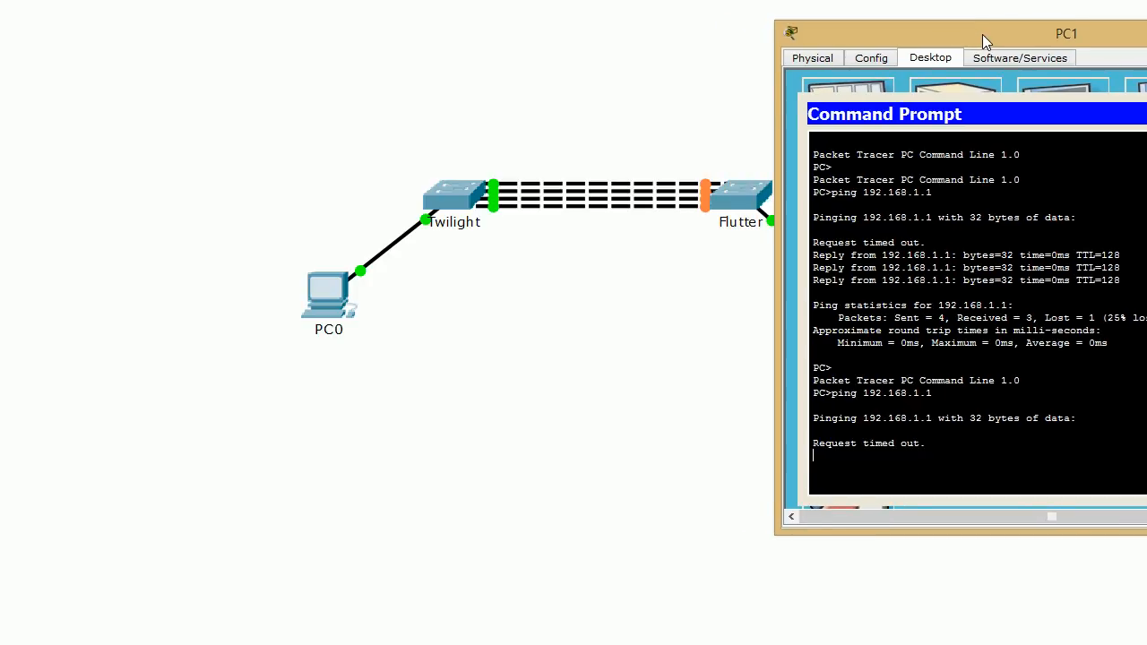
{"action": "mouse_move", "coordinate": [864, 466]}
{"action": "type", "text": "ping 192.168.1.1"}
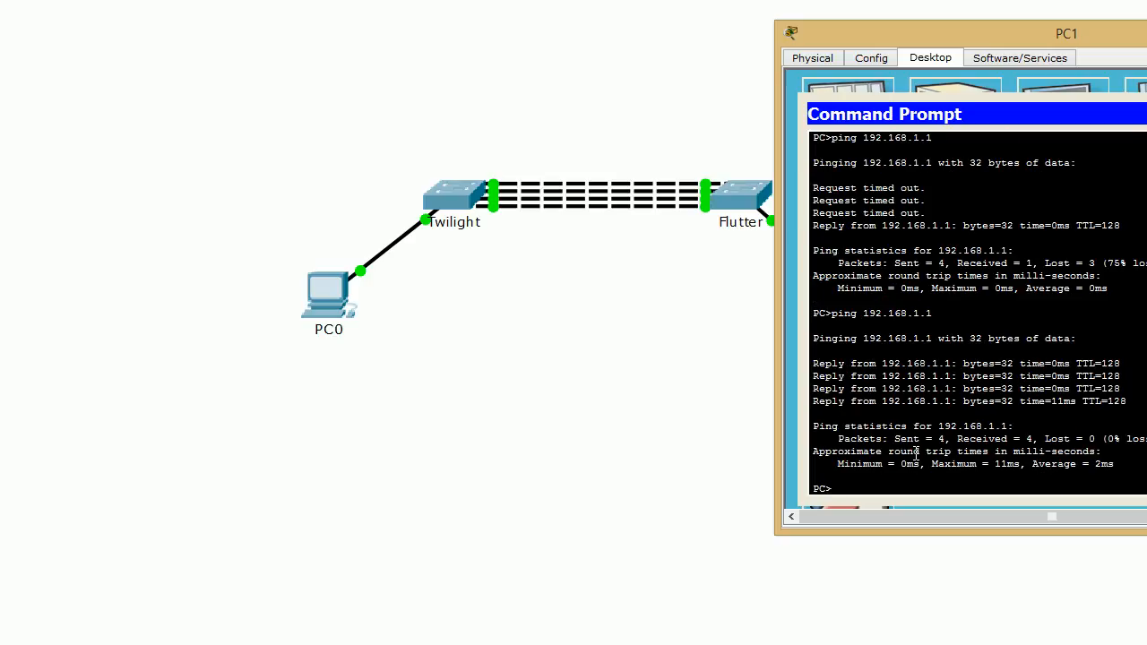
{"action": "mouse_move", "coordinate": [678, 215]}
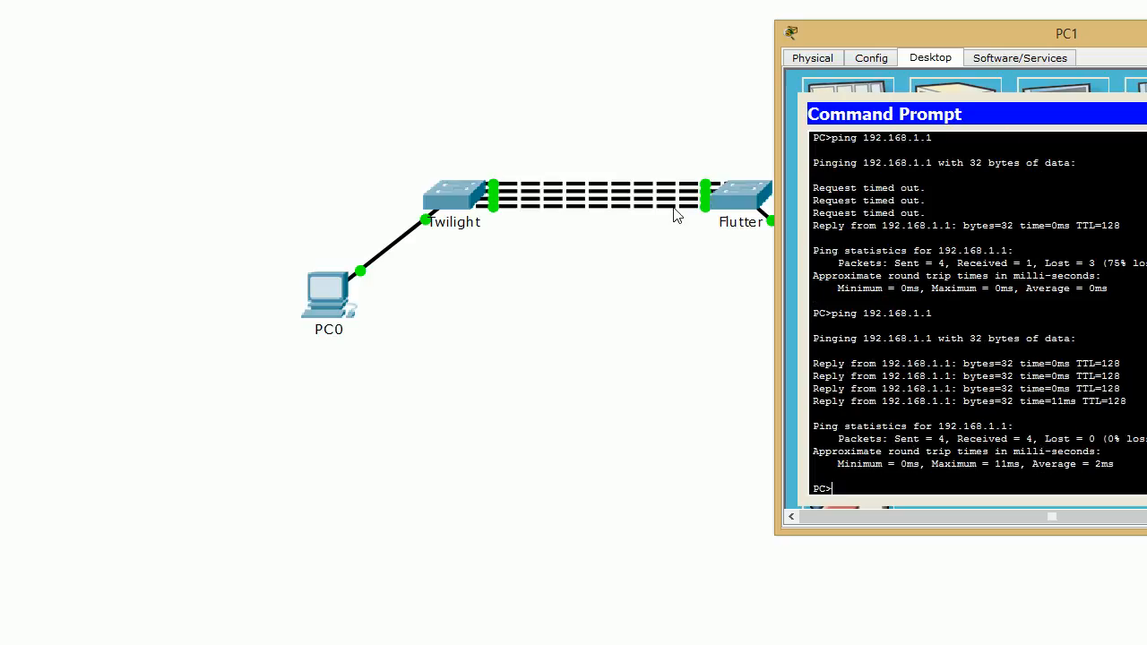
{"action": "mouse_move", "coordinate": [498, 195]}
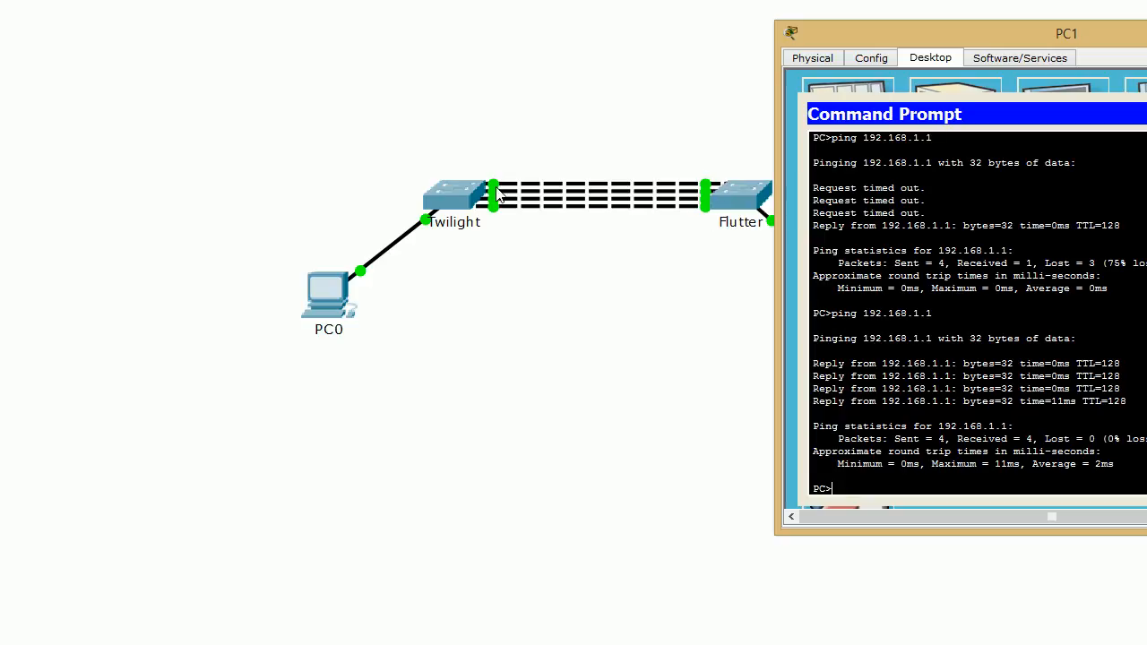
{"action": "mouse_move", "coordinate": [498, 224]}
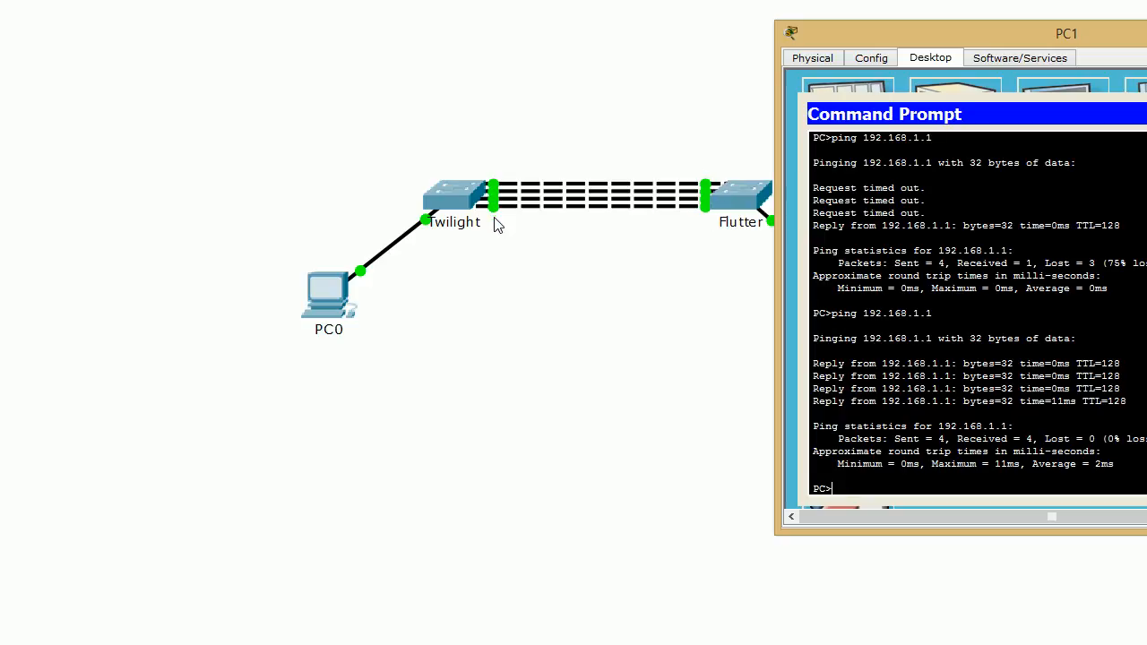
{"action": "mouse_move", "coordinate": [680, 200]}
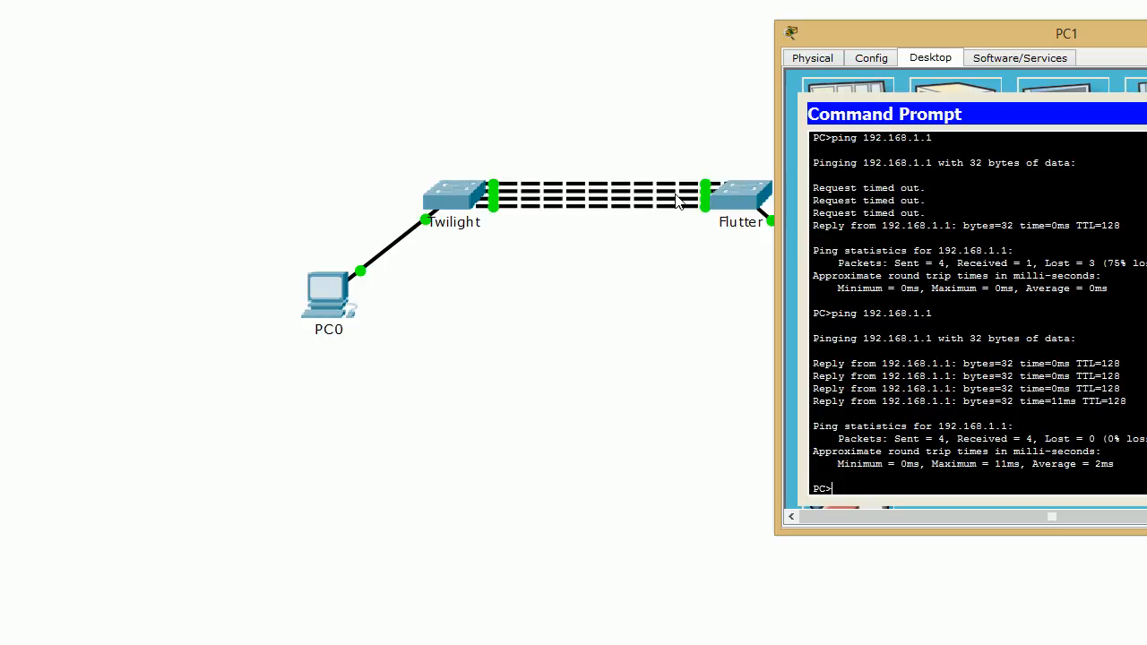
{"action": "mouse_move", "coordinate": [599, 212]}
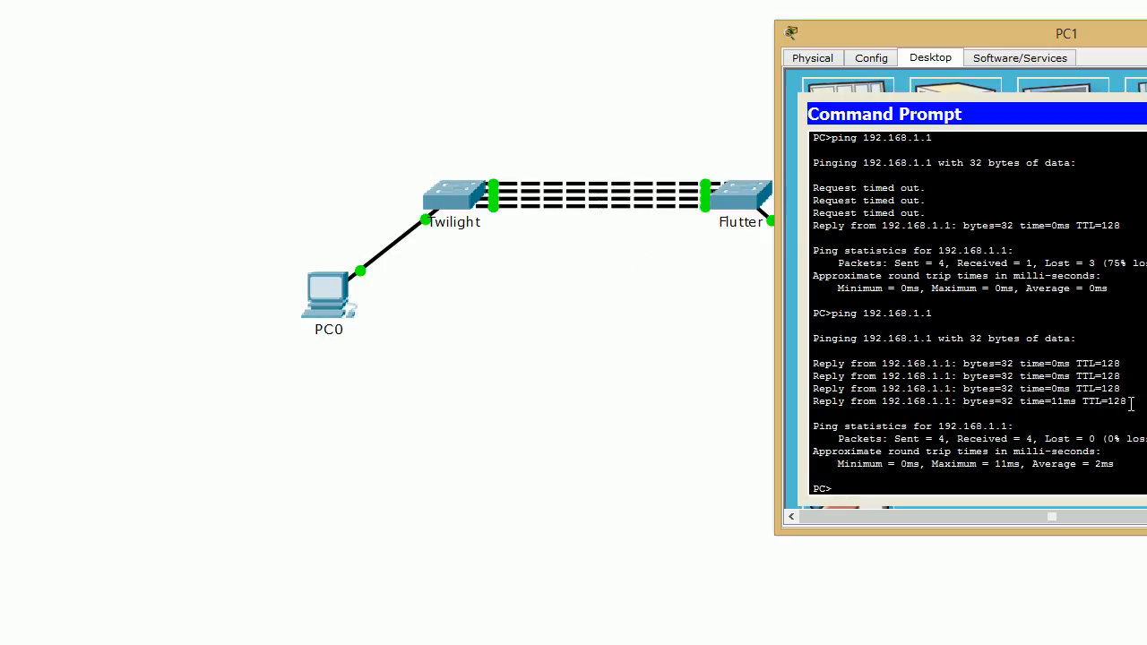
{"action": "left_click_drag", "start_coordinate": [814, 362], "coordinate": [1126, 401]}
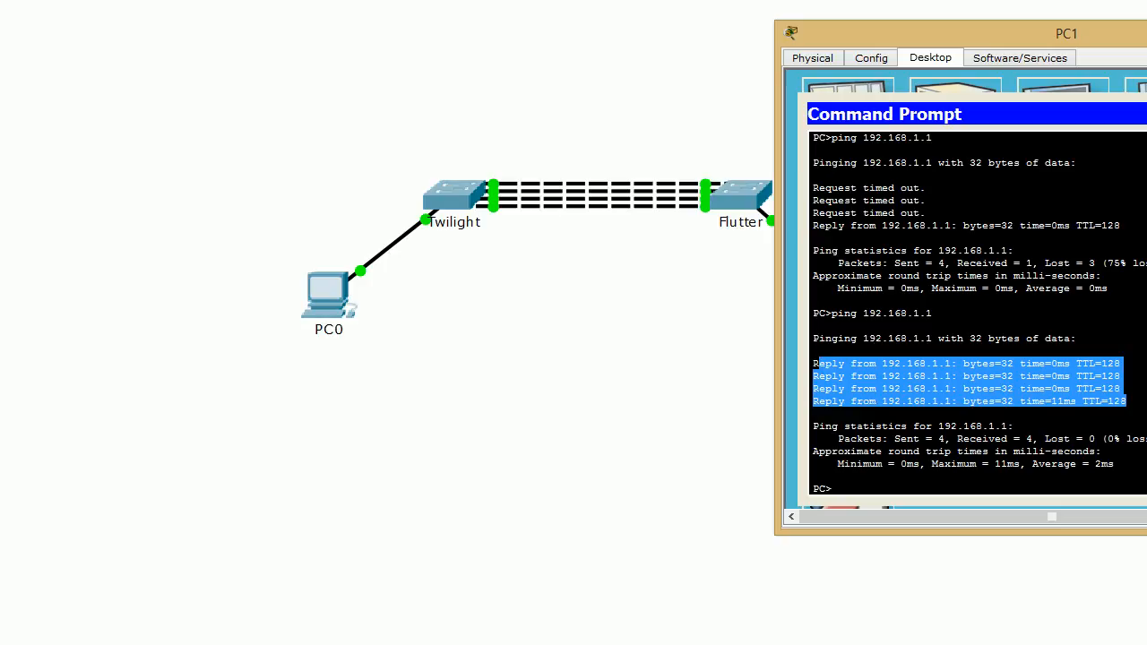